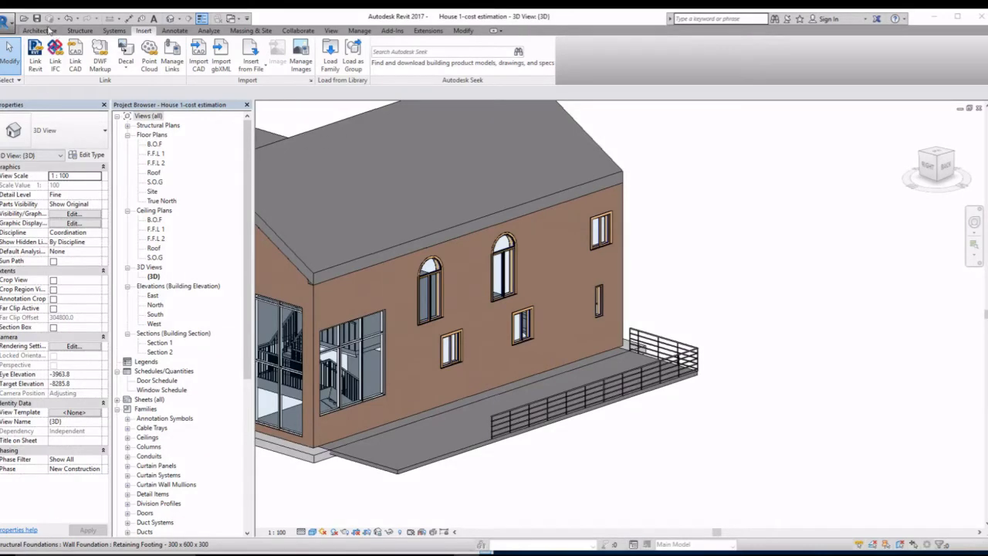
Step: Create an extruded sloped-glazing roof on a picked work plane at Roof level, sketching its slope in elevation
click(40, 31)
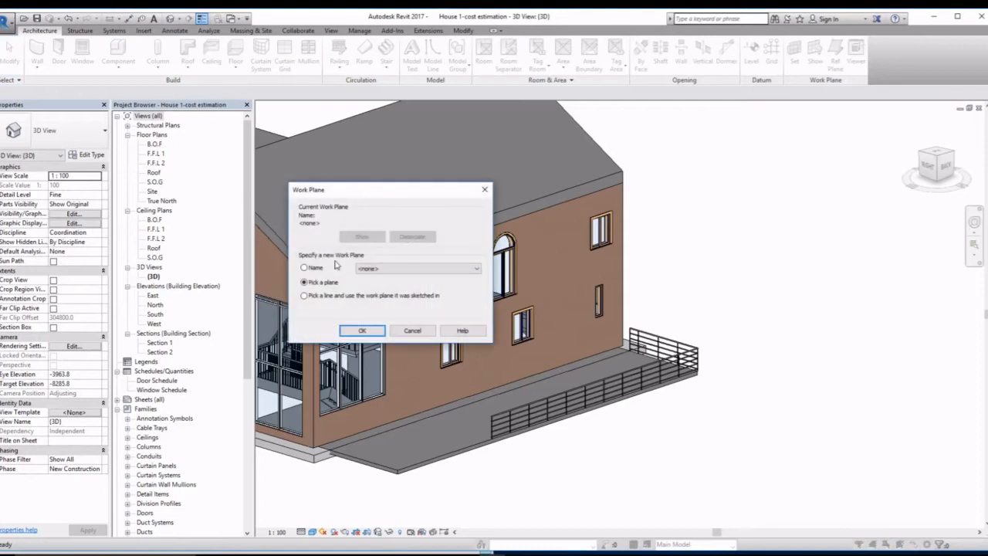
click(361, 330)
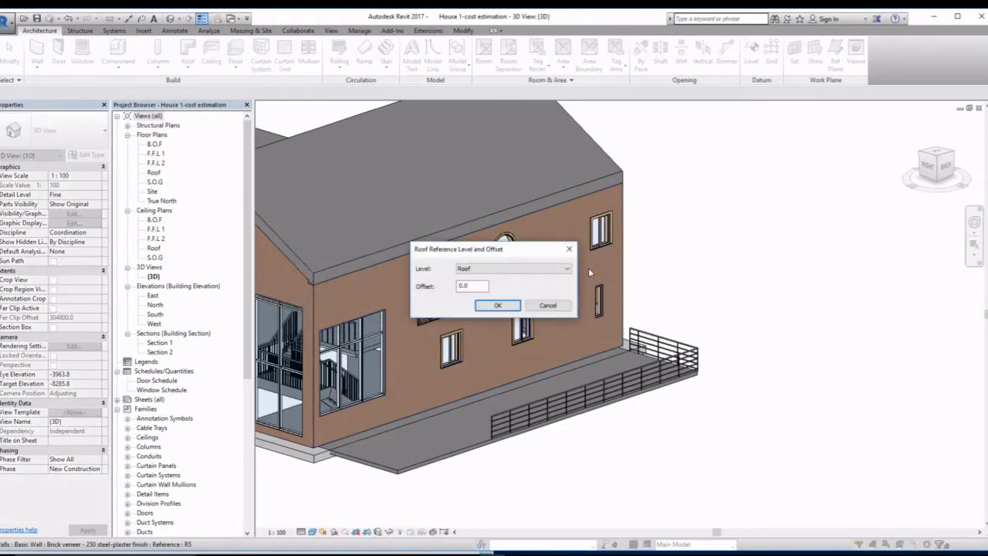
click(568, 268)
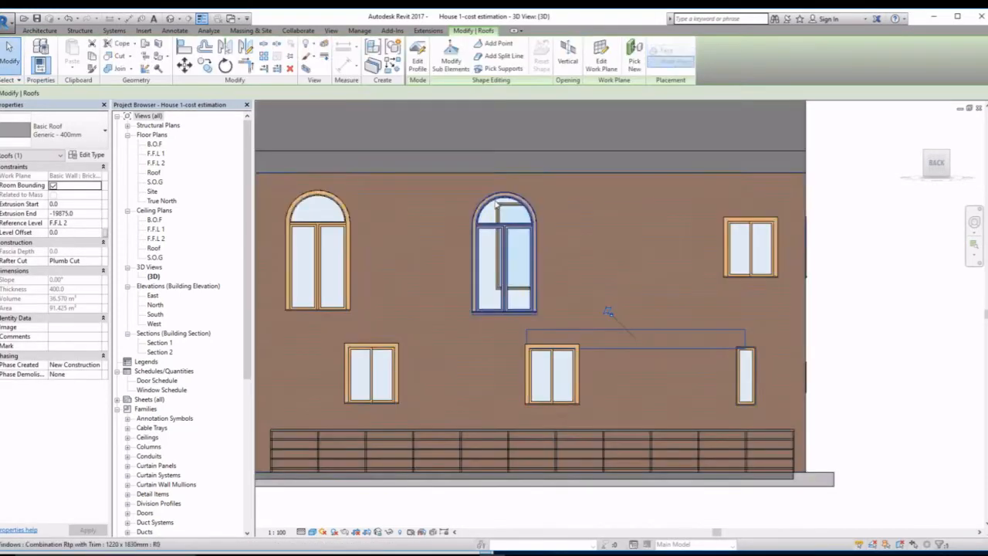
drag(610, 312, 794, 407)
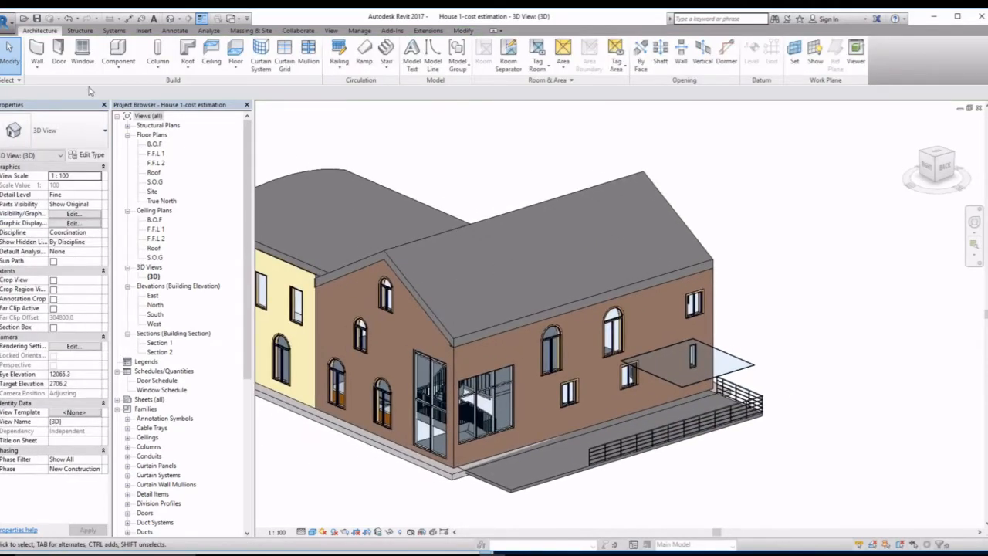
Step: Create a new family from the Metric Profile-Mullion.rft template
click(9, 18)
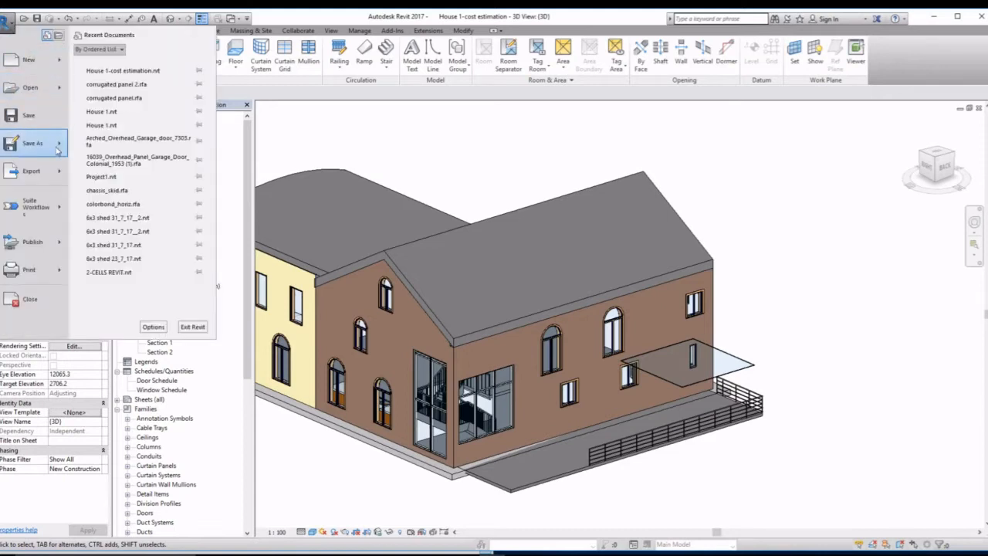
click(27, 59)
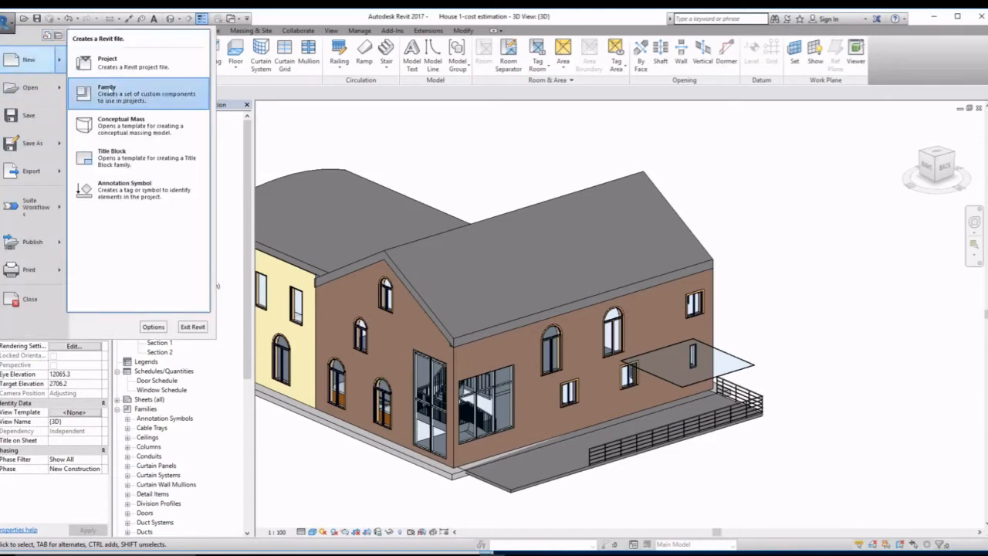
click(107, 92)
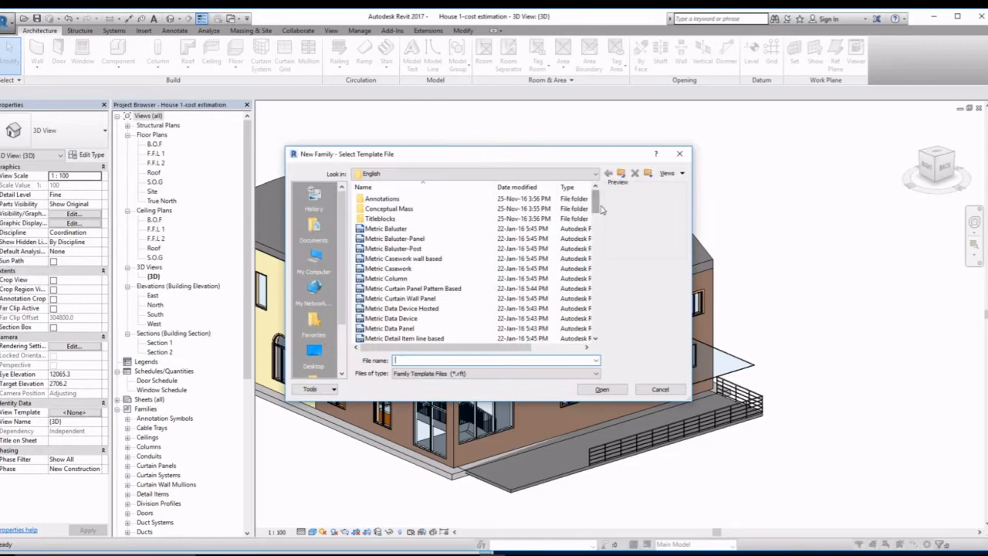
scroll(down, 3)
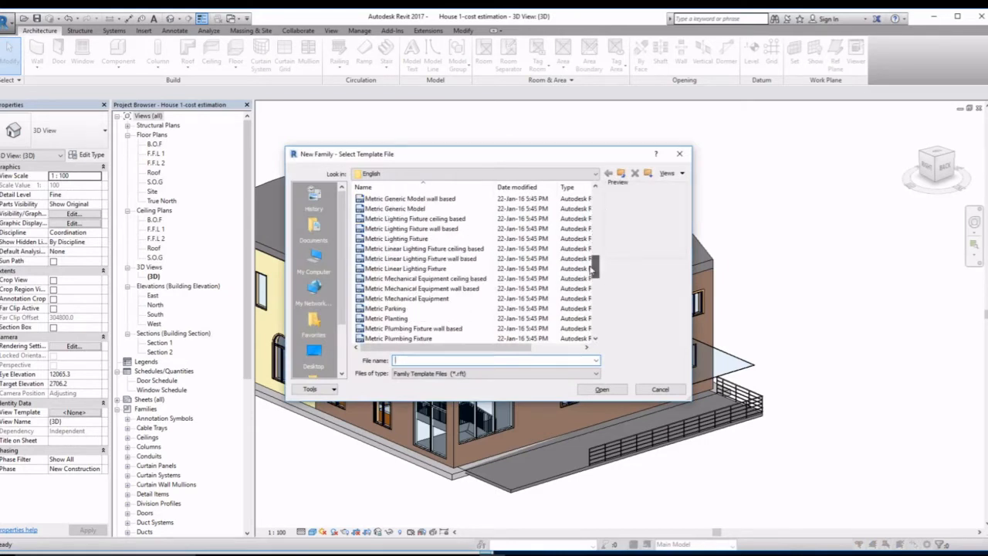
scroll(down, 3)
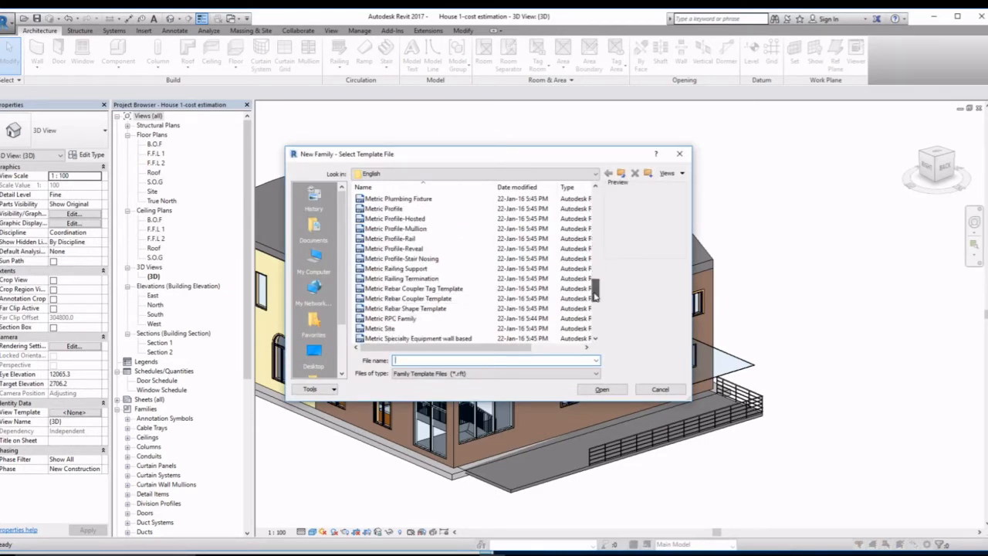
click(395, 247)
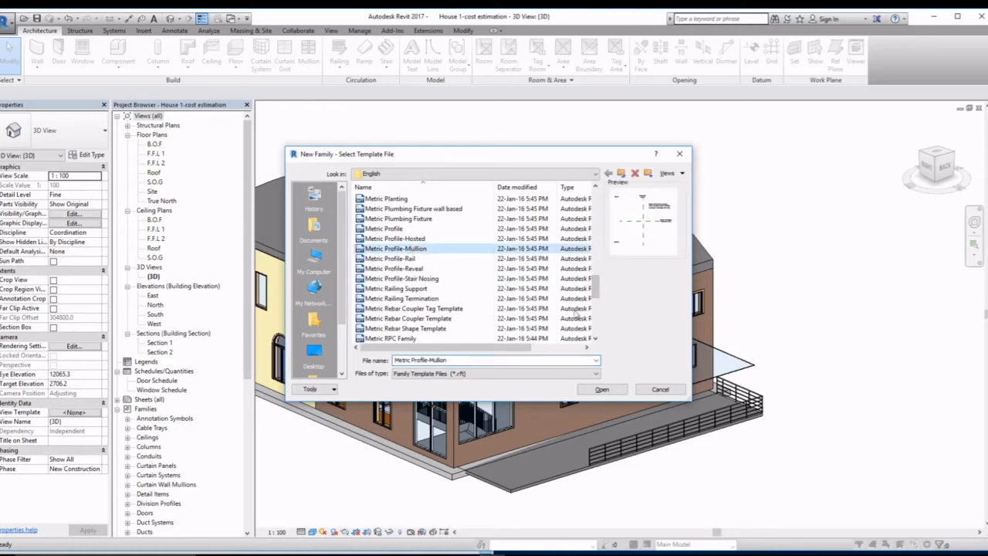
click(602, 389)
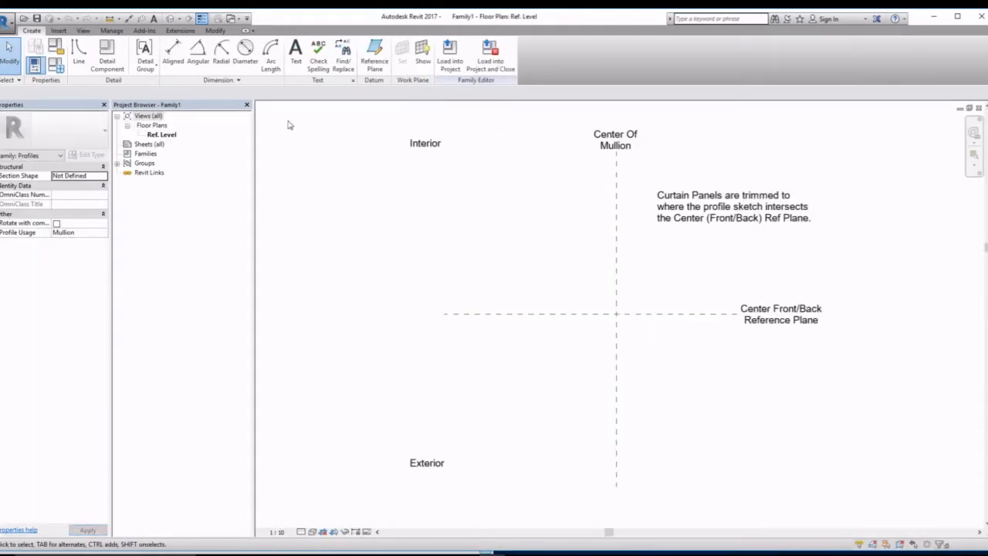
Step: Place two vertical reference planes flanking the mullion centre and constrain them equal with an EQ dimension
click(374, 54)
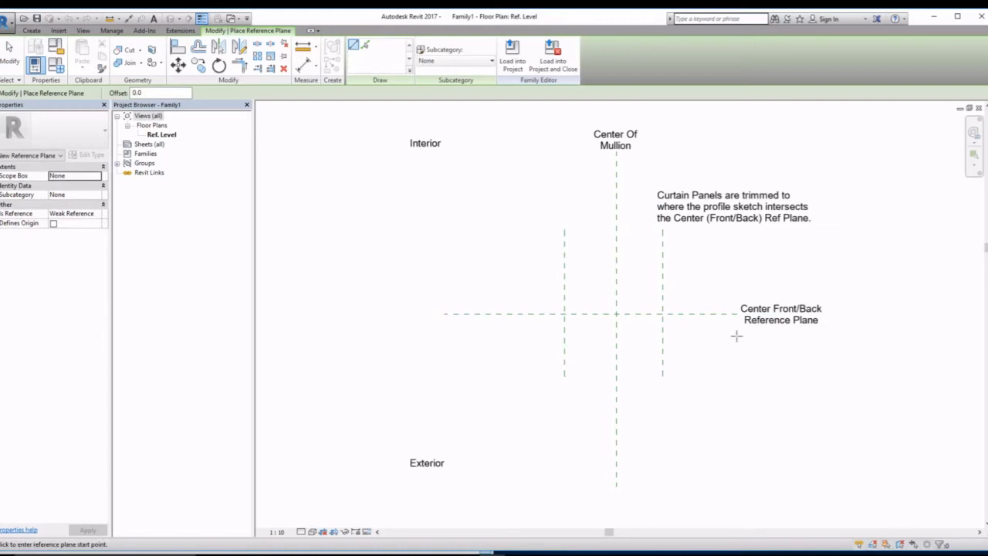
click(660, 277)
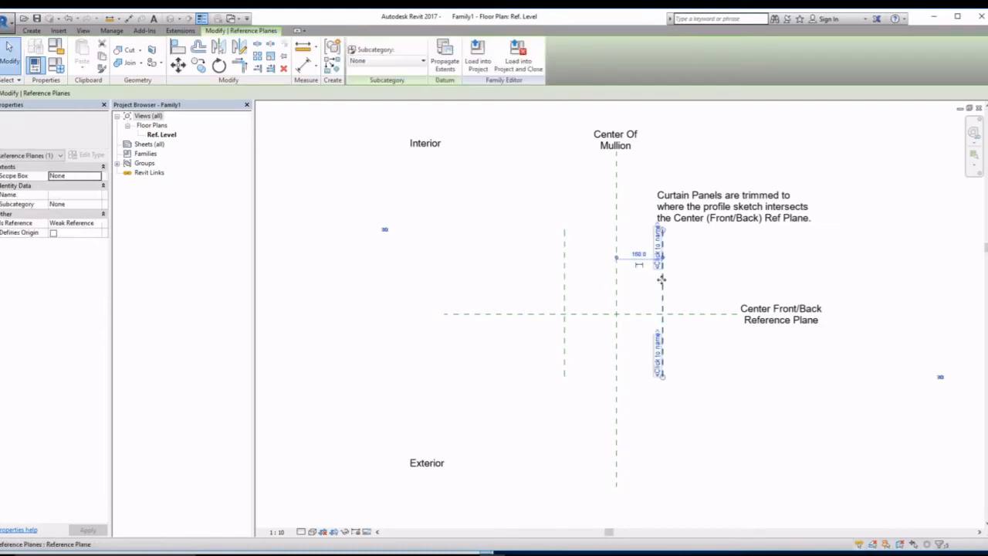
click(358, 54)
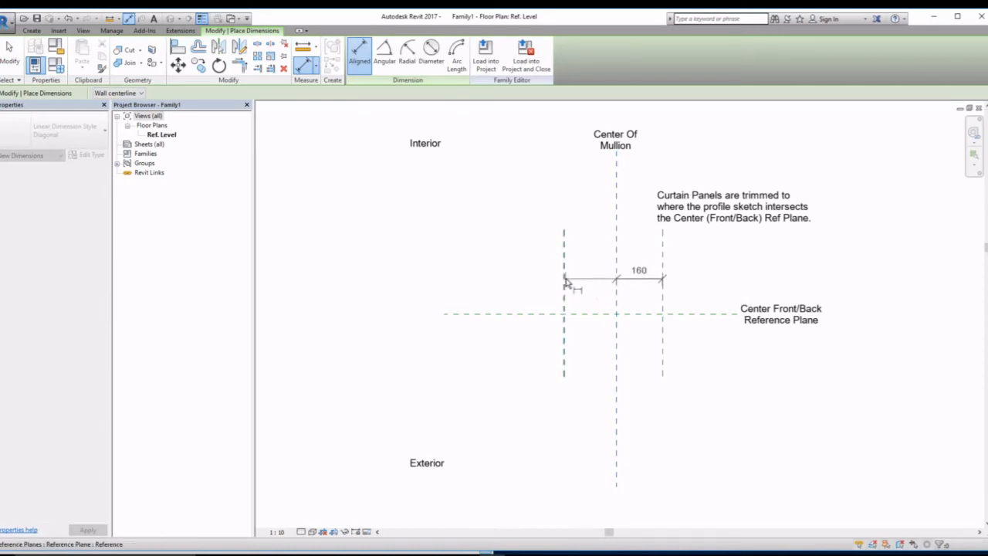
click(564, 116)
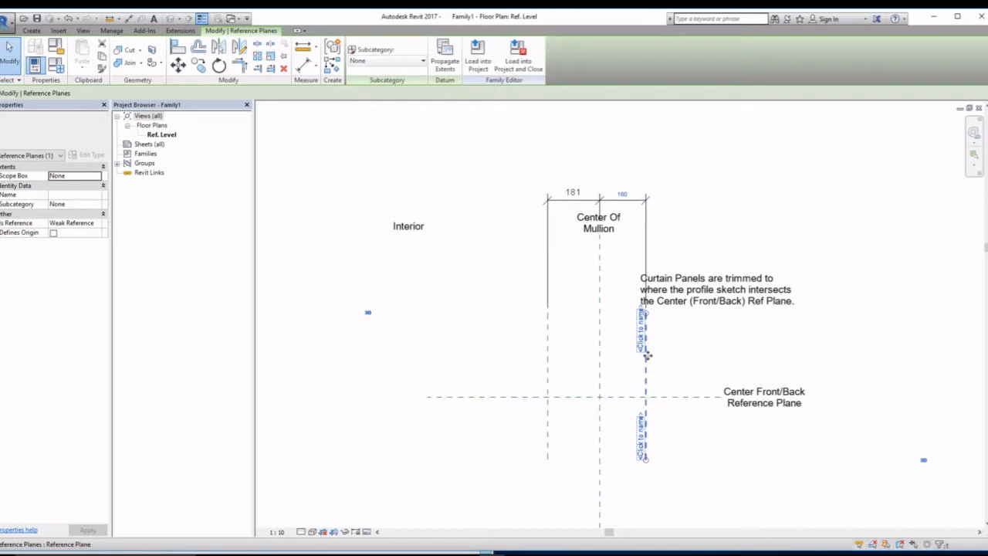
click(645, 336)
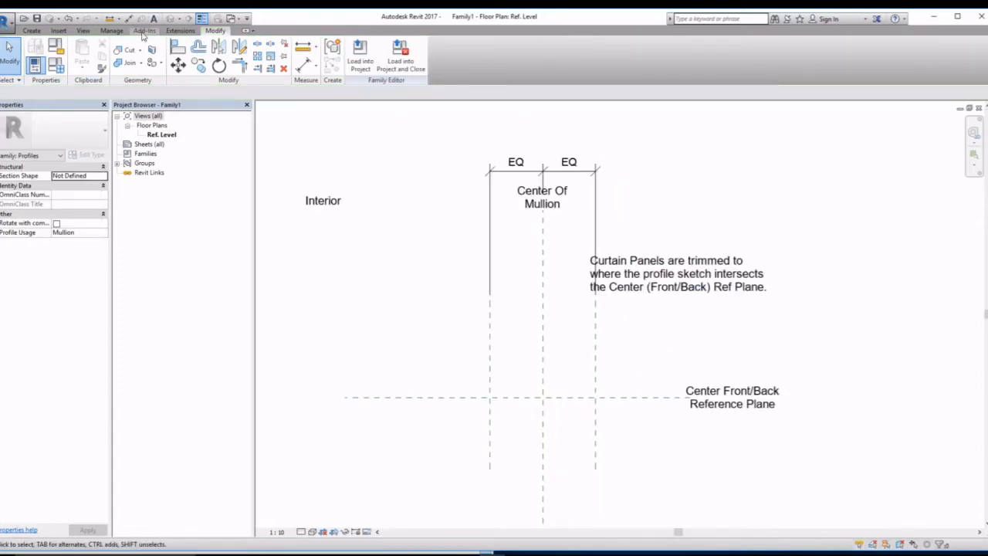
click(31, 30)
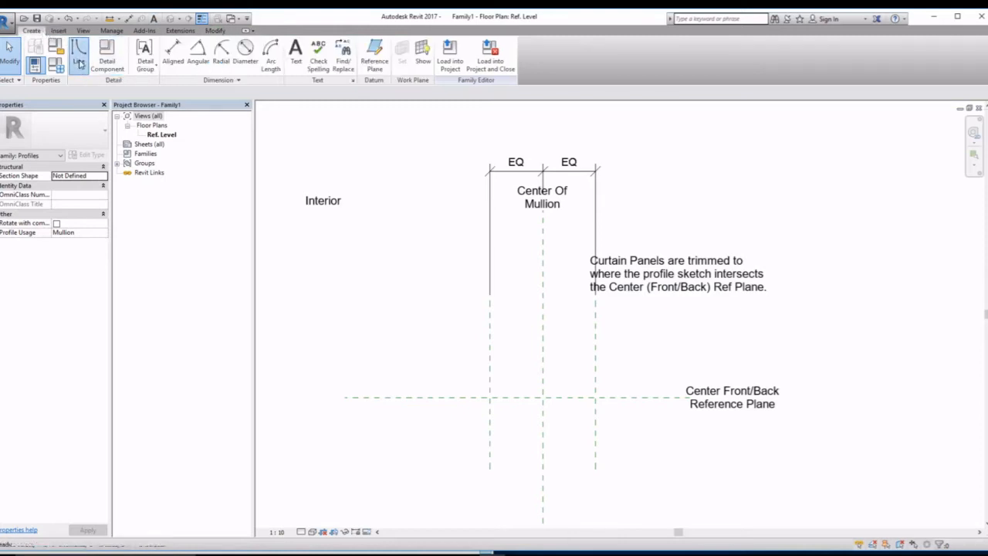
Step: Sketch one trapezoidal ridge rising from the Center Front/Back reference plane
click(78, 54)
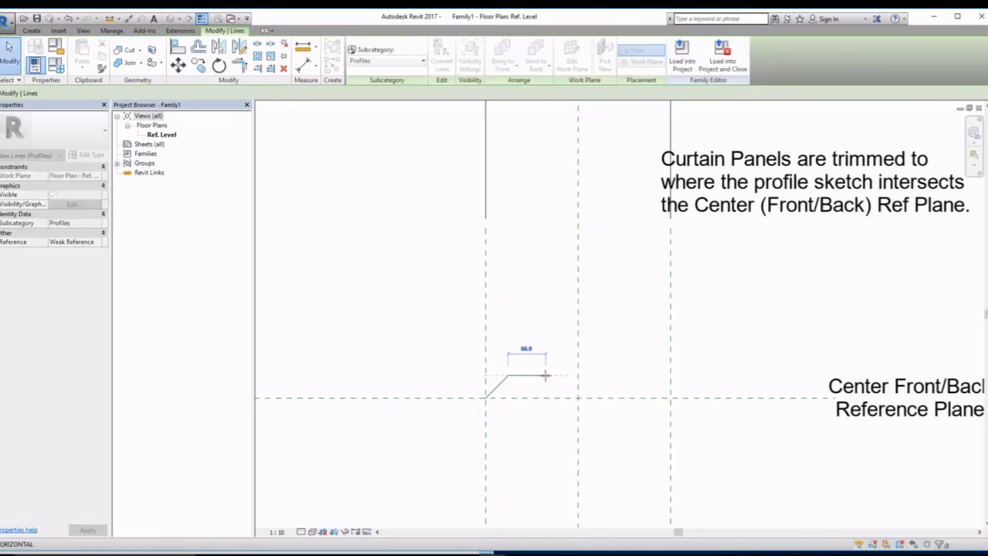
click(540, 375)
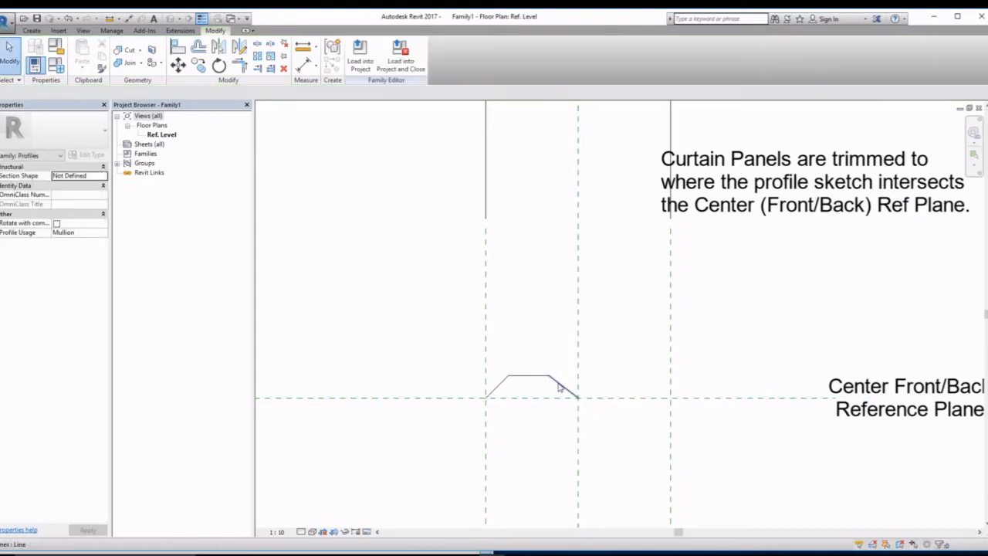
mouse_move(559, 386)
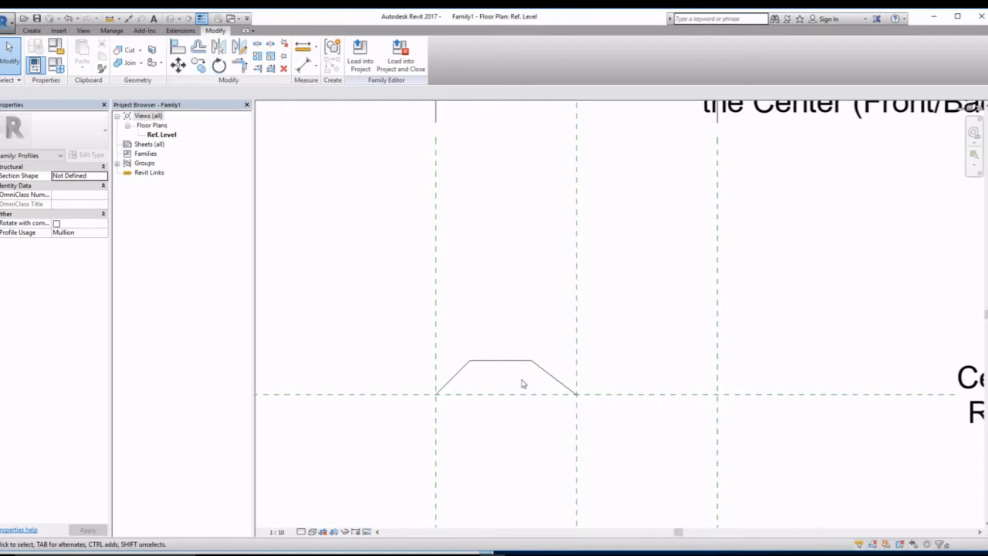
mouse_move(521, 375)
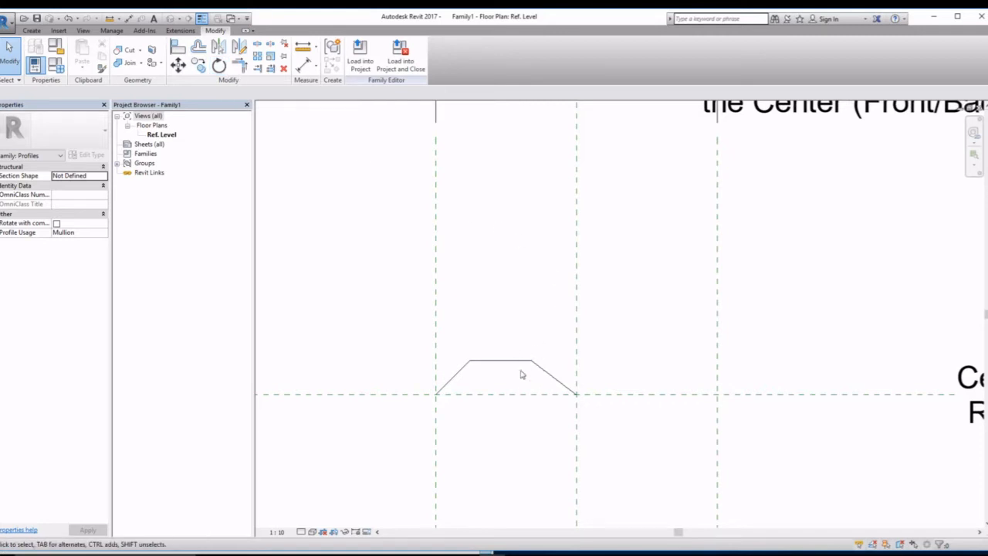
Step: Mirror the trapezoid lines about the Center of Mullion plane to get two ridges
click(553, 375)
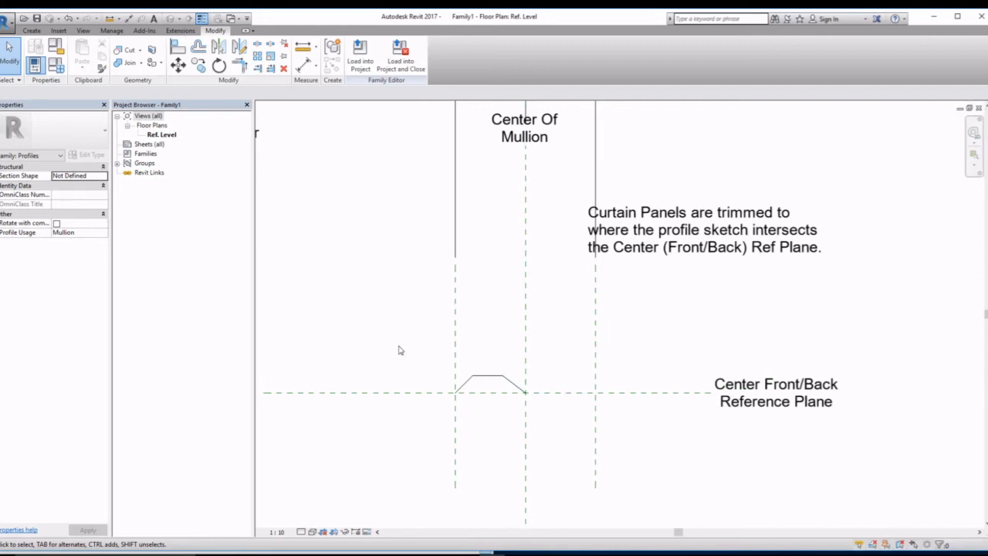
click(487, 378)
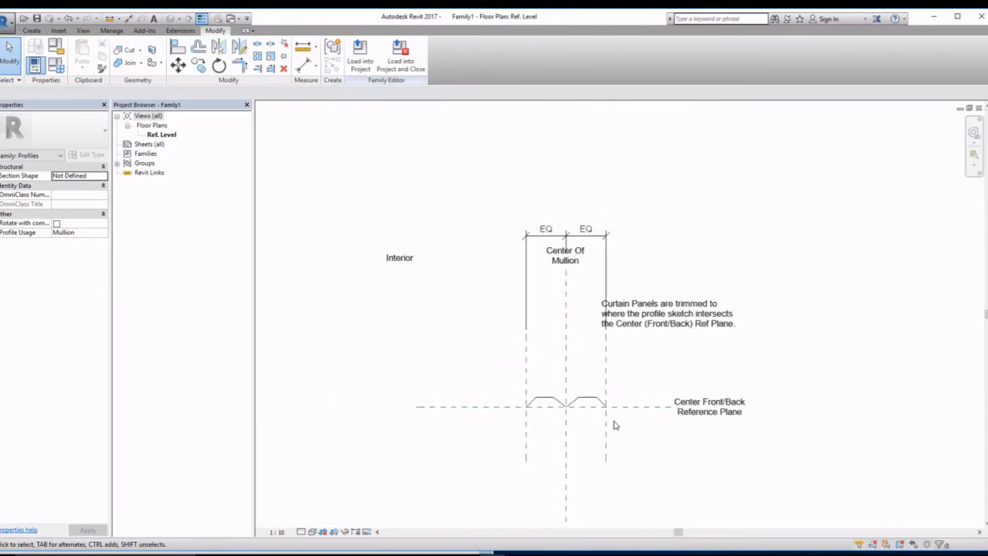
mouse_move(592, 420)
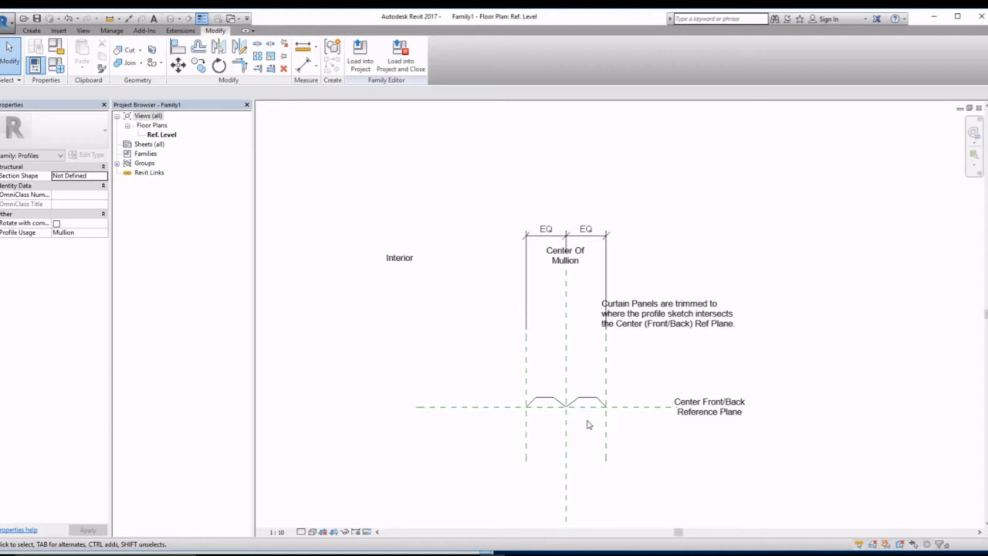
click(563, 402)
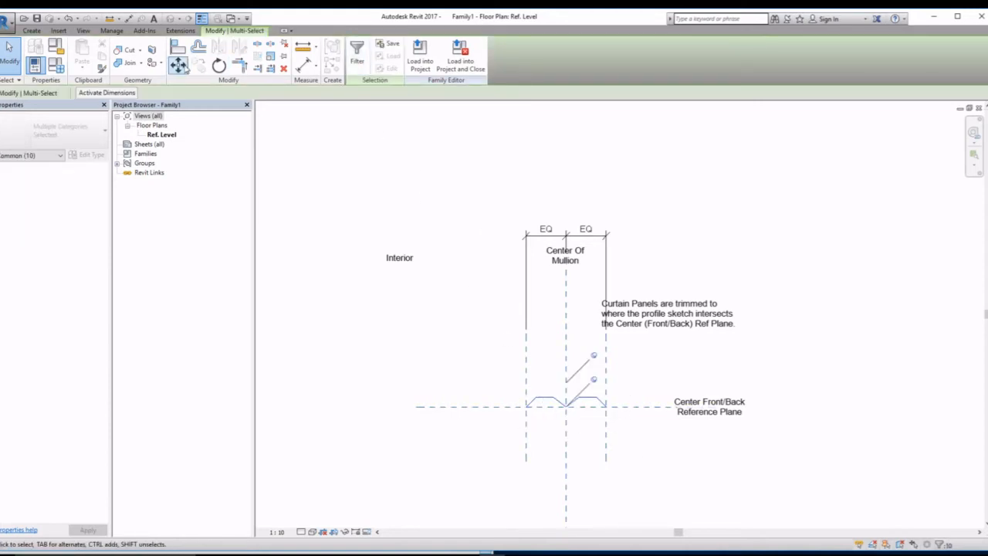
Step: Offset the ridge lines to a parallel outline and close the ends for sheet thickness
click(219, 65)
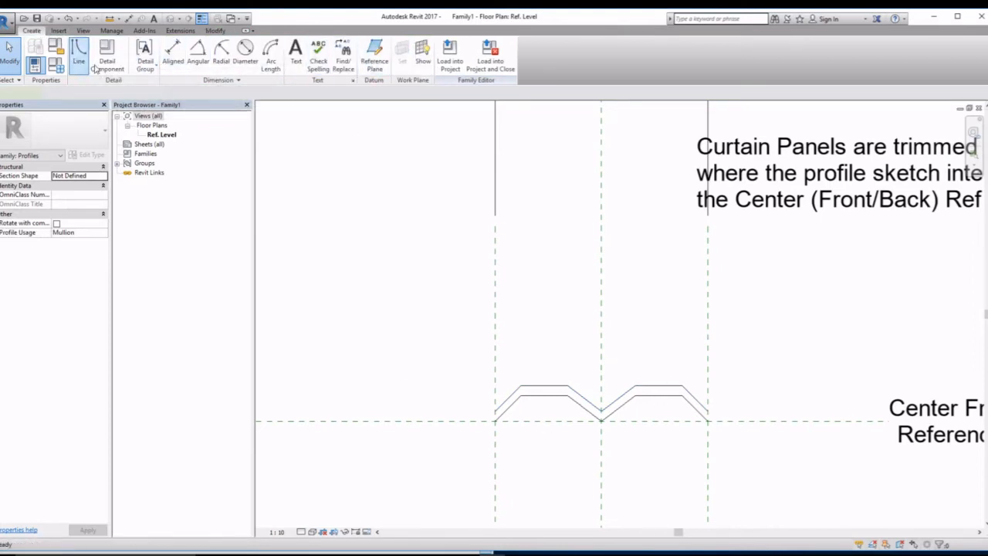
click(77, 56)
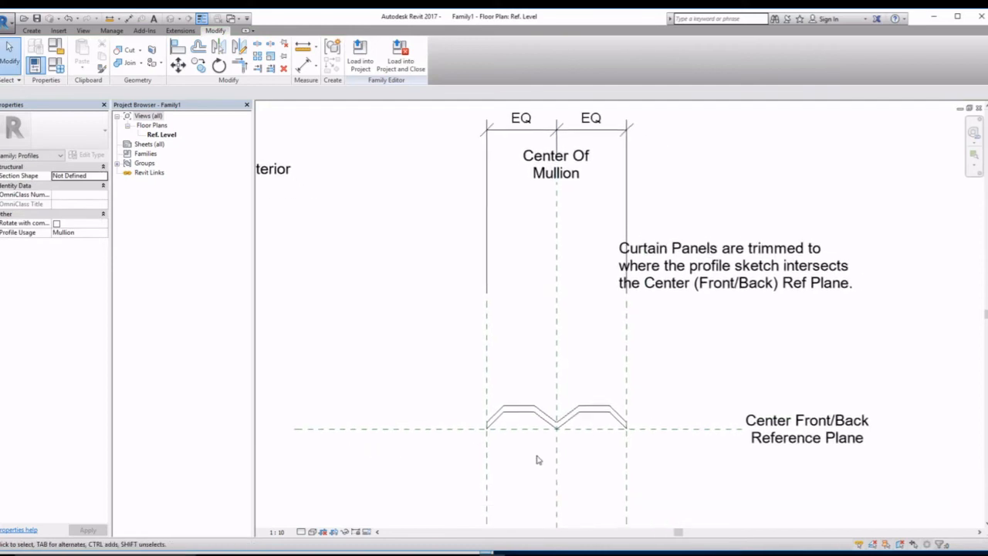
Step: Save the profile family as 'corrugated panel 3' in the project folder
click(273, 168)
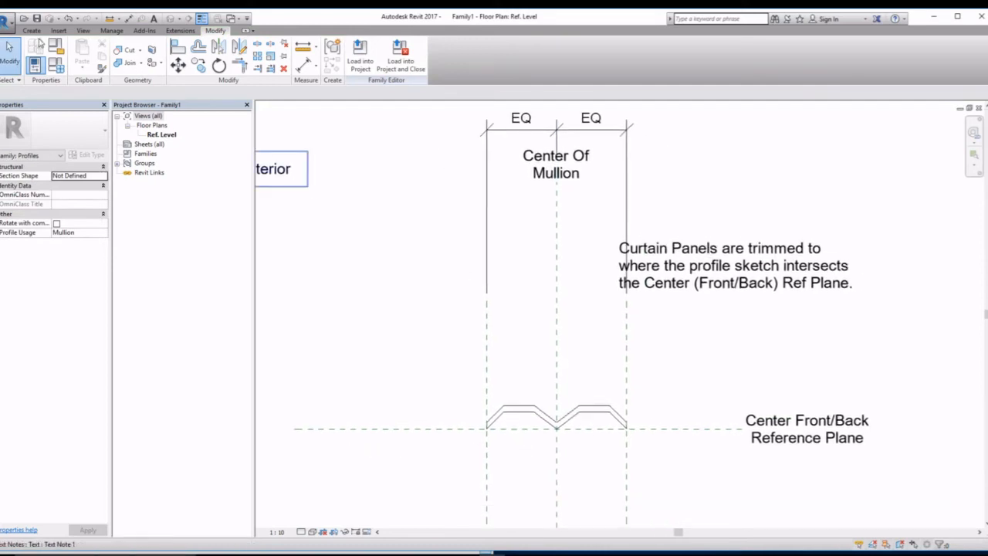
click(12, 19)
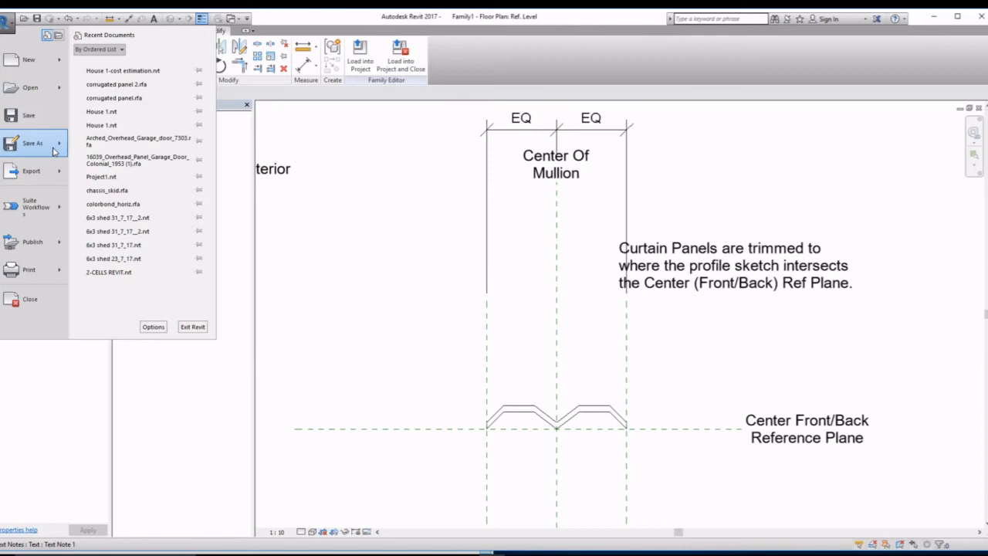
click(33, 142)
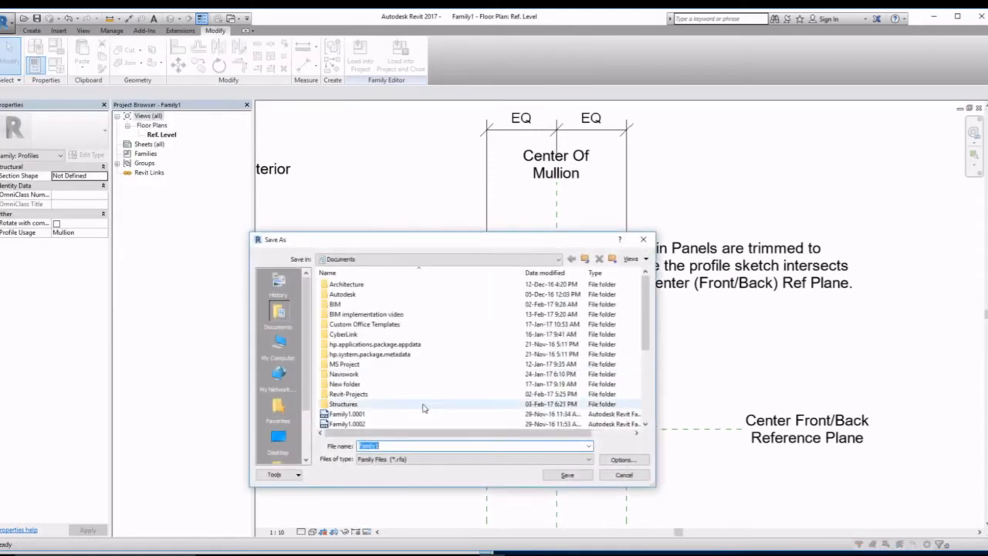
mouse_move(367, 315)
text(corrugated panel 3)
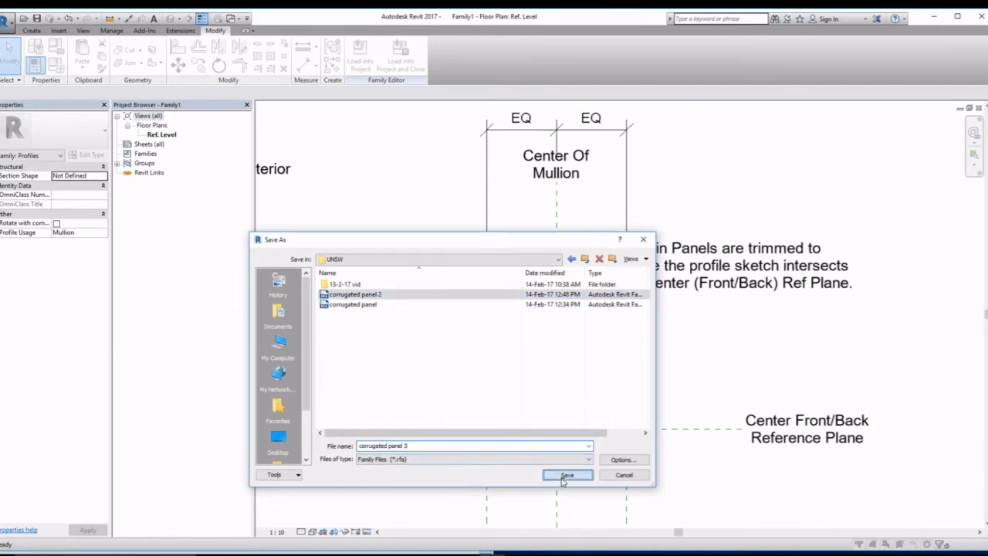
click(568, 473)
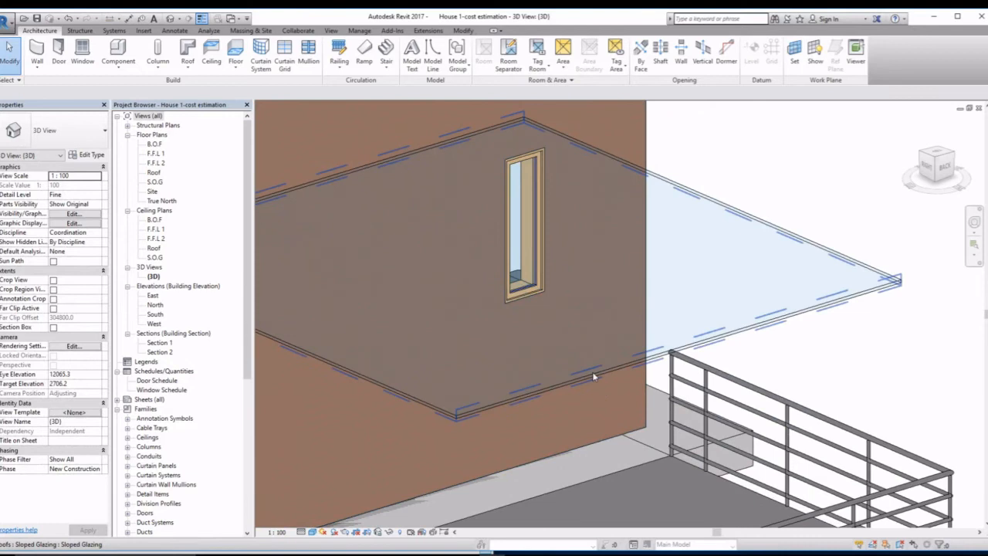
Step: Select the sloped glazing roof, start the Mullion tool and edit the mullion type
click(610, 375)
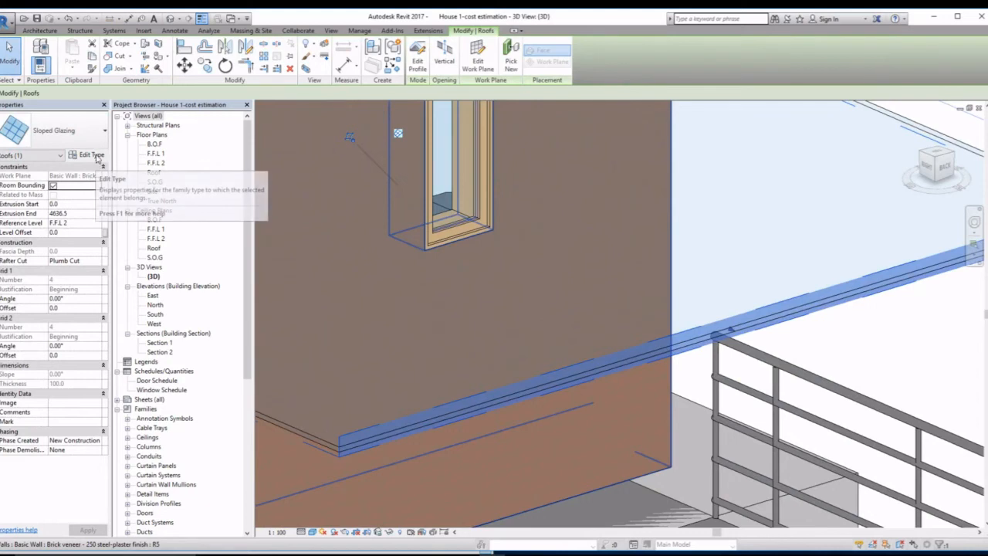
click(41, 31)
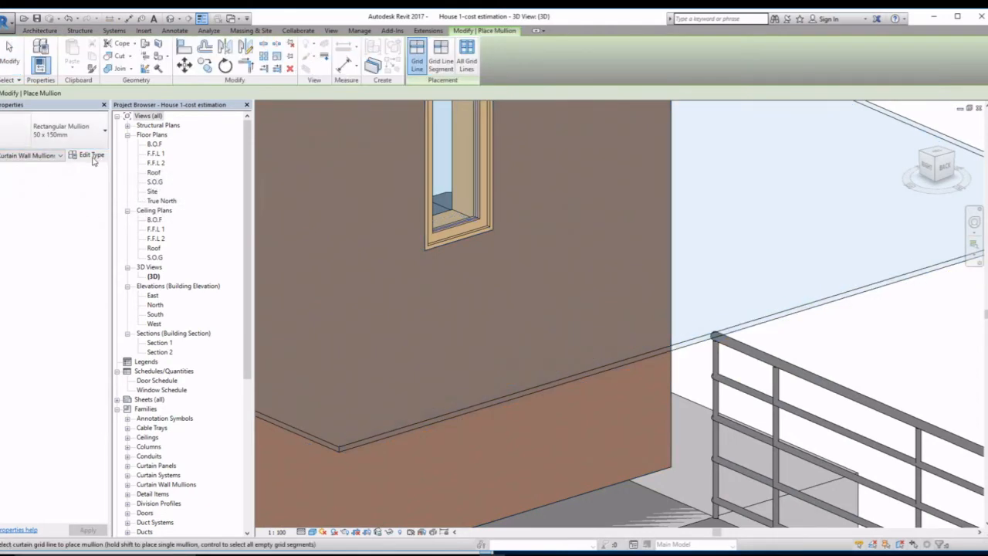
click(92, 155)
text(Roof shee)
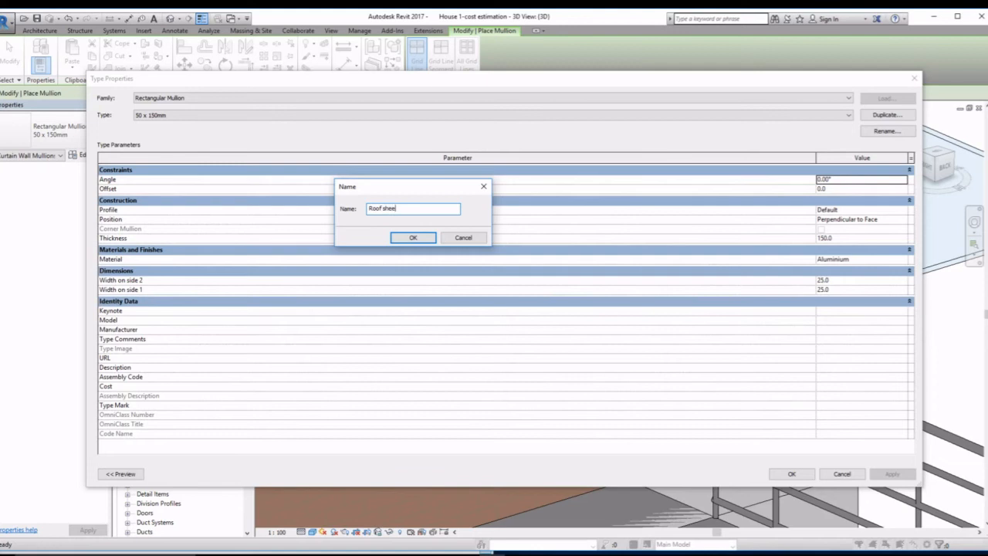
Step: Duplicate the mullion type as 'Roof sheeting' with profile corrugated panel 3 : corrugated panel 3
text(ting)
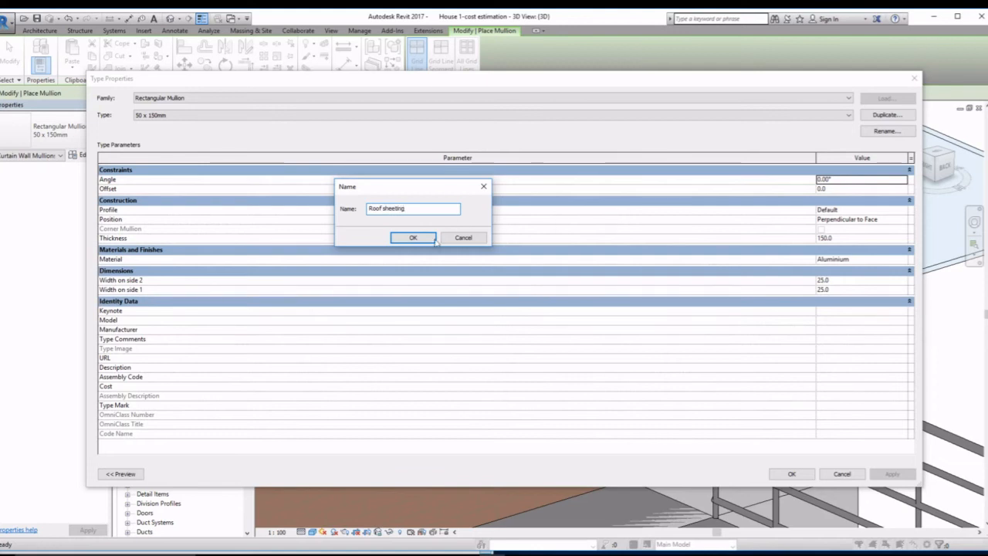
click(413, 238)
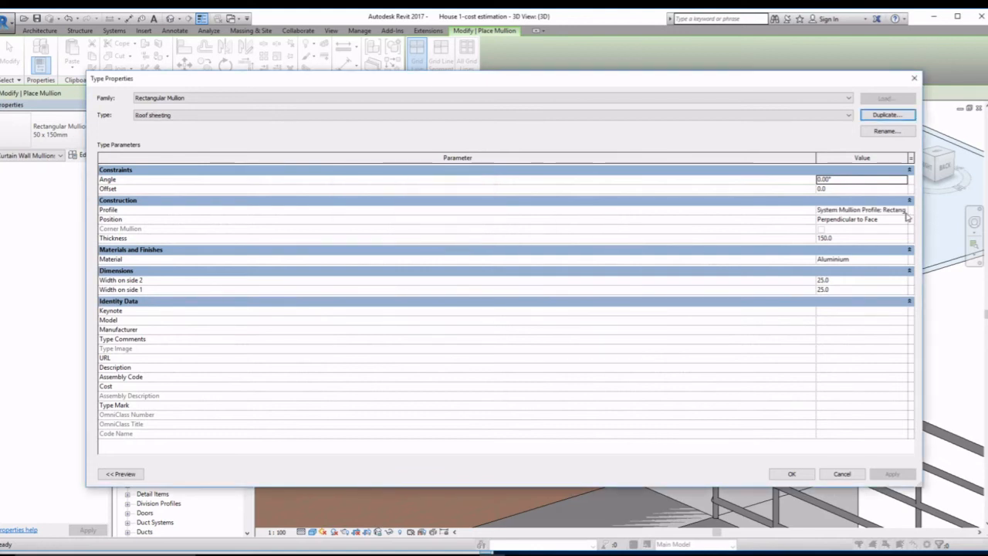
click(862, 209)
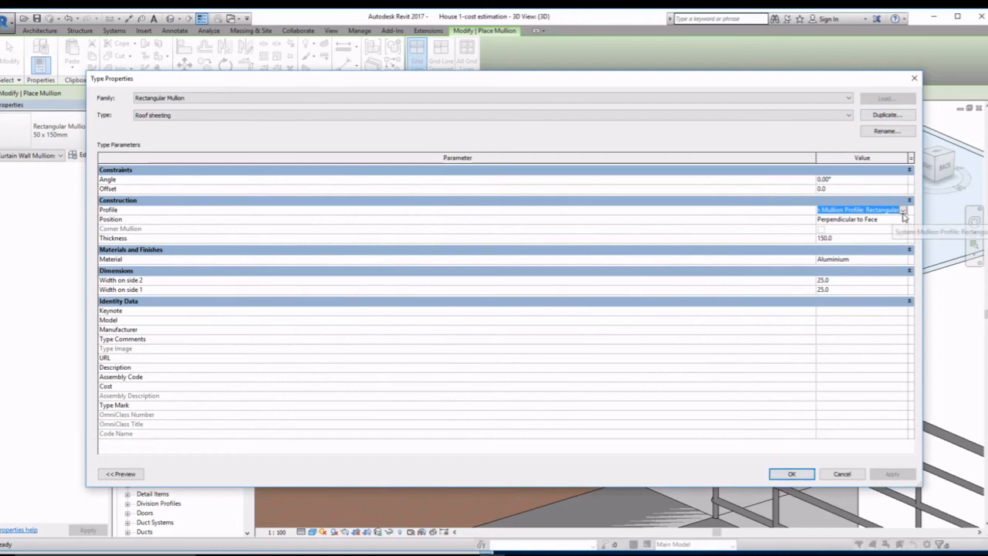
click(902, 210)
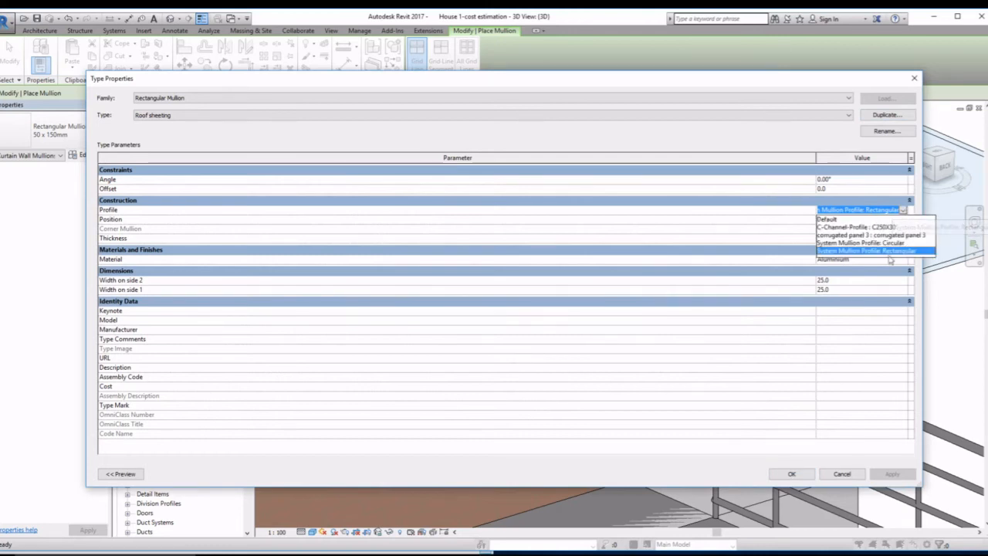
click(861, 235)
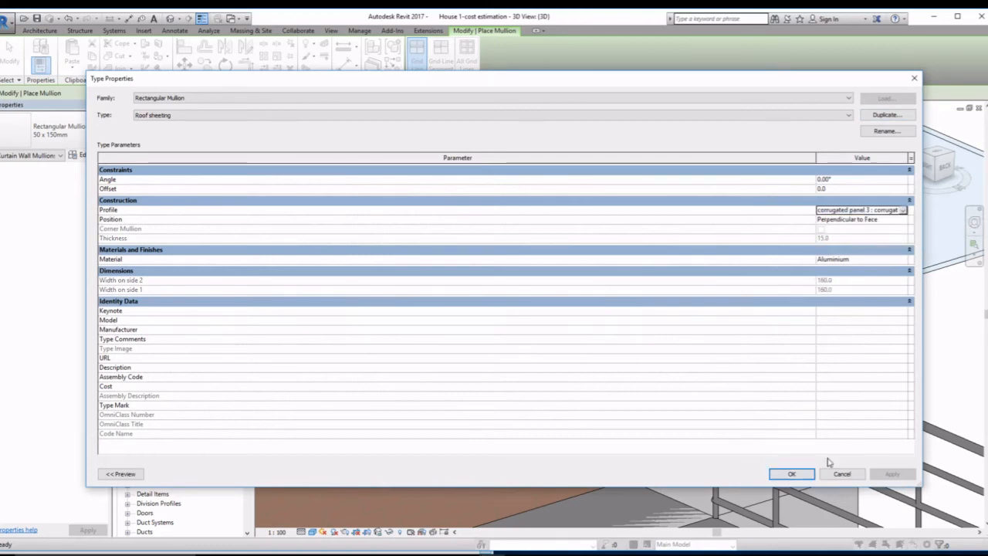
click(791, 472)
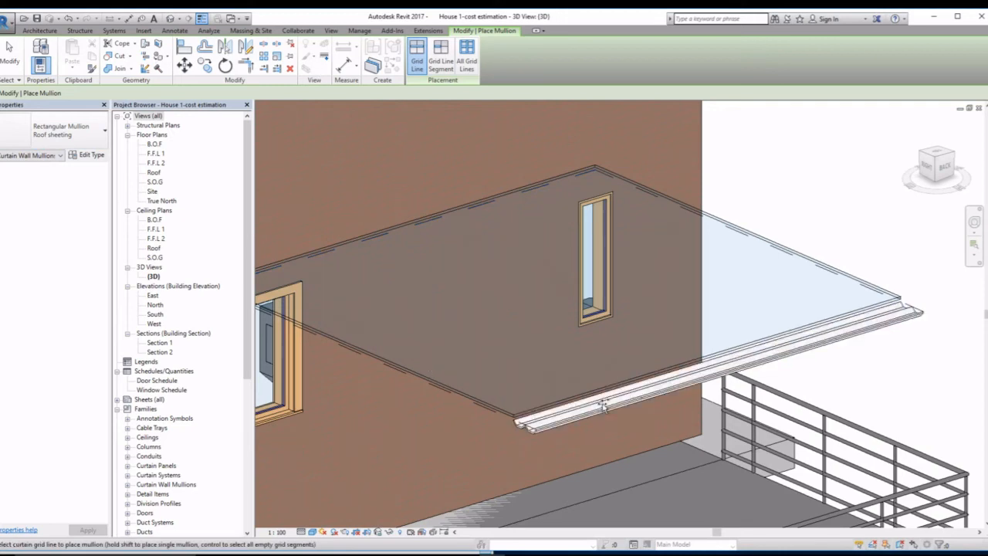
Step: Leave the Mullion tool and select the sloped glazing roof again
key(Escape)
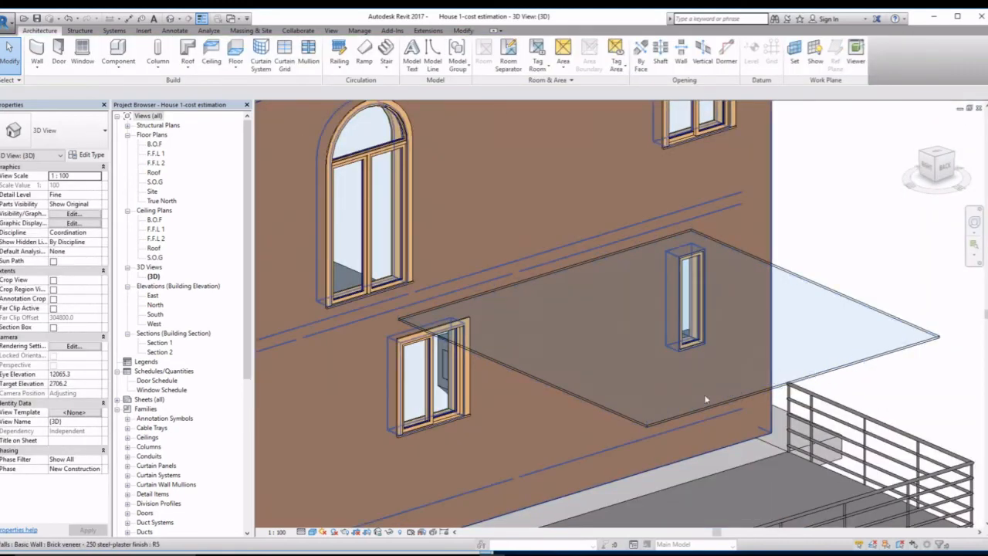
click(86, 154)
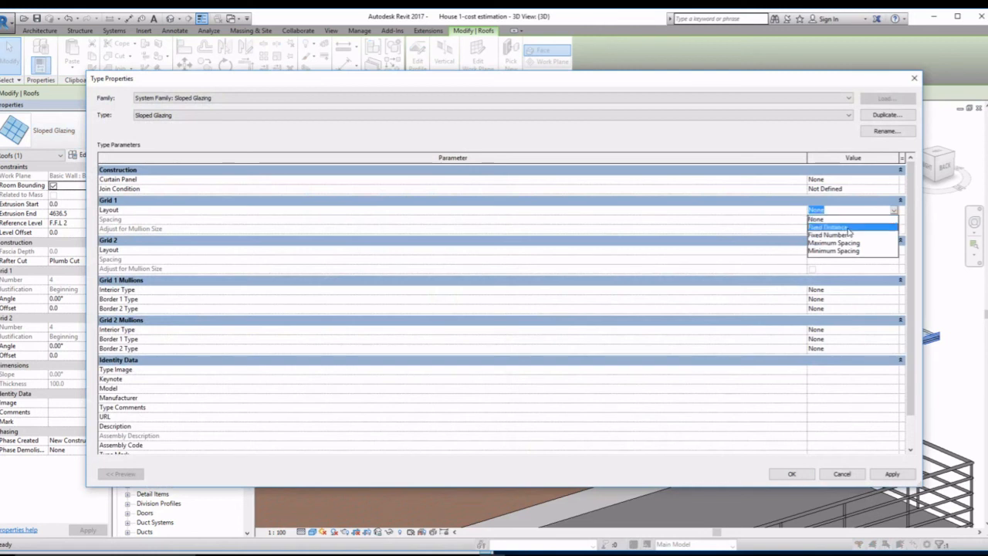
Step: Set Grid 1 to Fixed Distance with Roof sheeting interior mullions, apply, then reopen the type properties
click(827, 219)
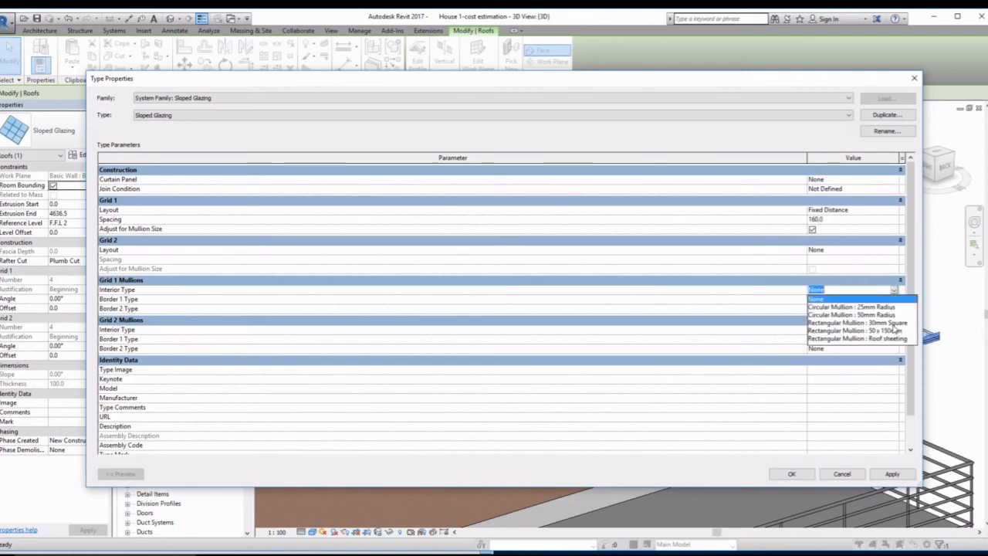
click(855, 338)
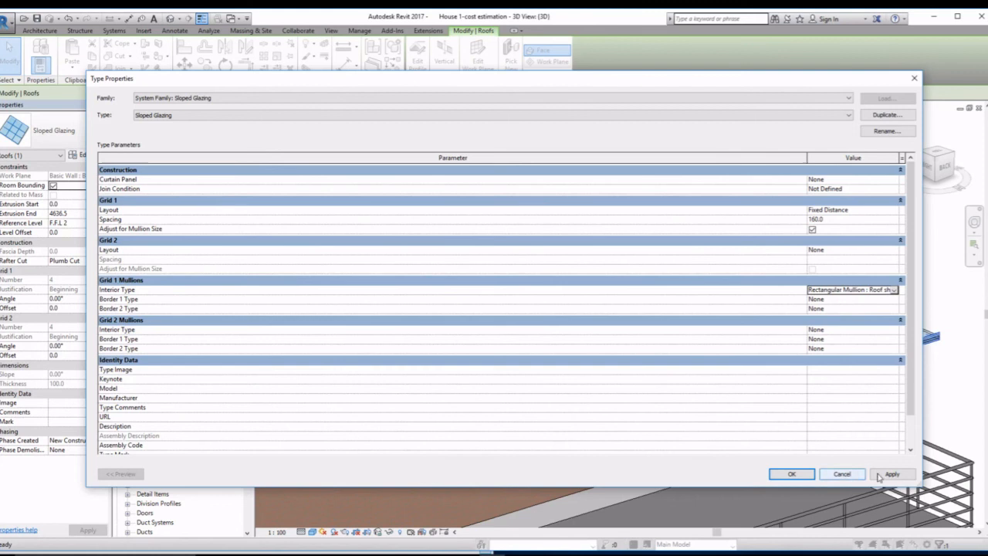
click(892, 473)
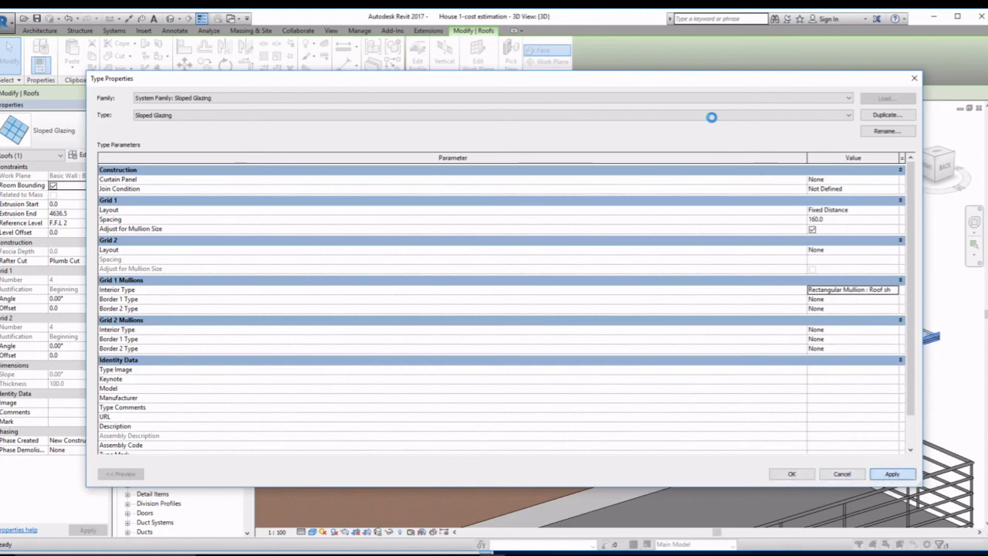
click(892, 474)
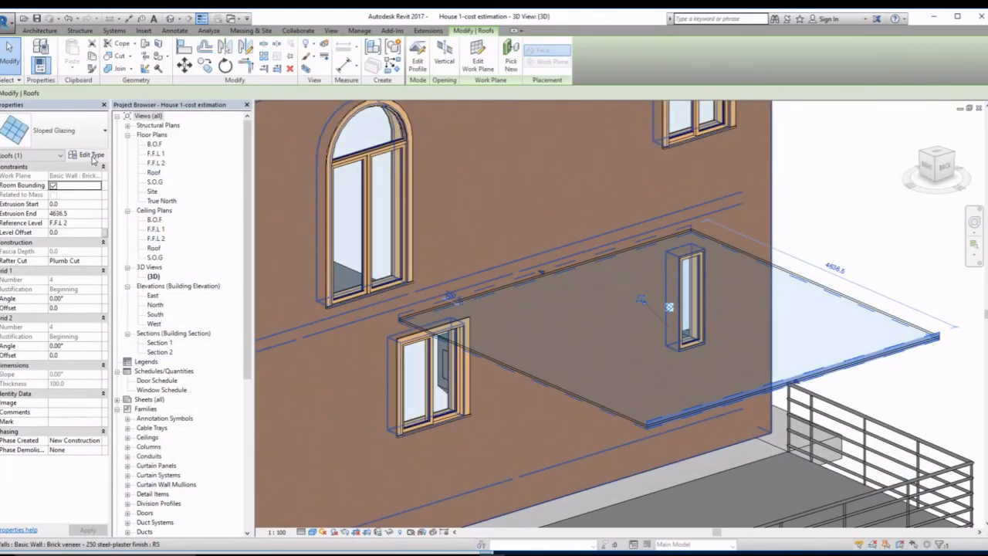
click(86, 154)
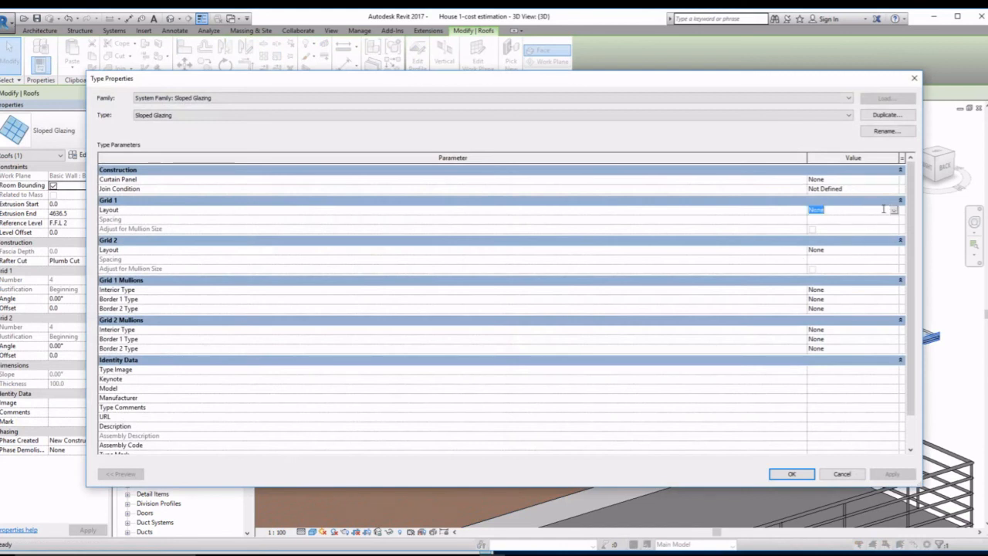
Step: Set Grid 1 to Fixed Distance spacing 160 with Rectangular Mullion: Roof sheeting interior type and accept
click(892, 210)
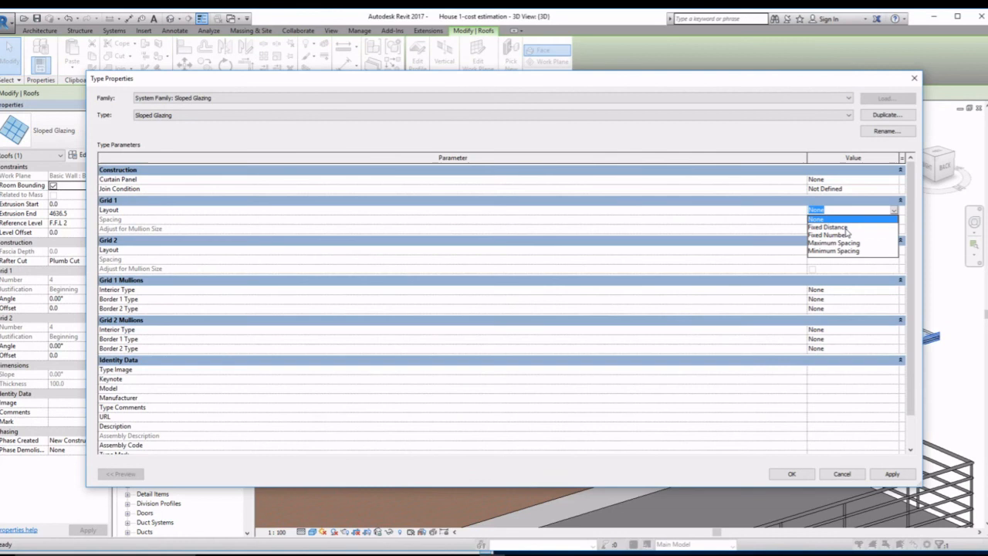
click(827, 226)
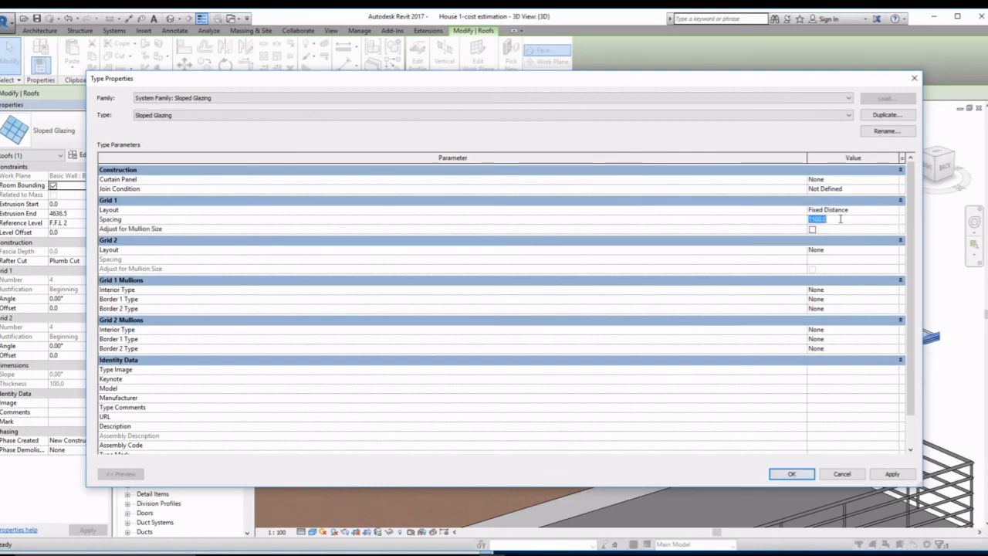
text(160)
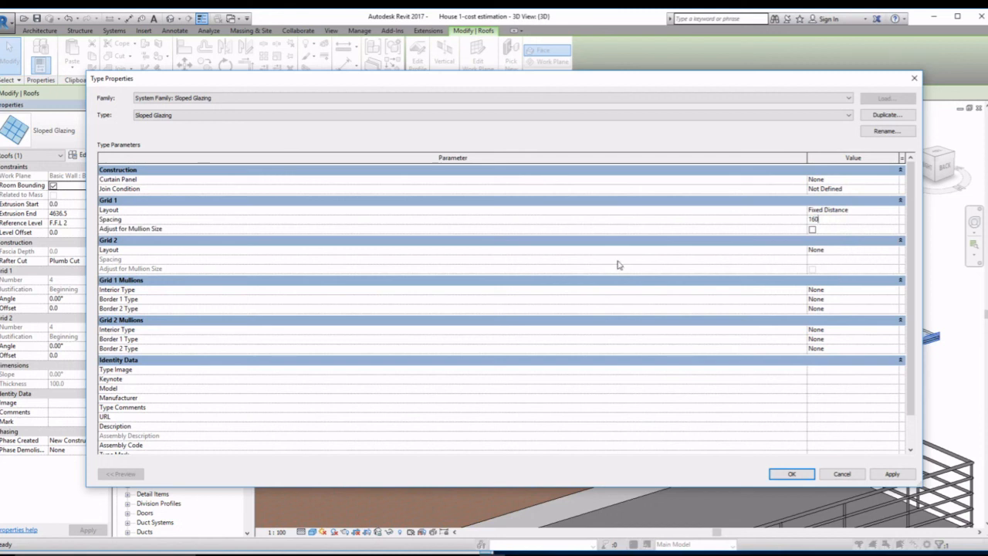
click(895, 290)
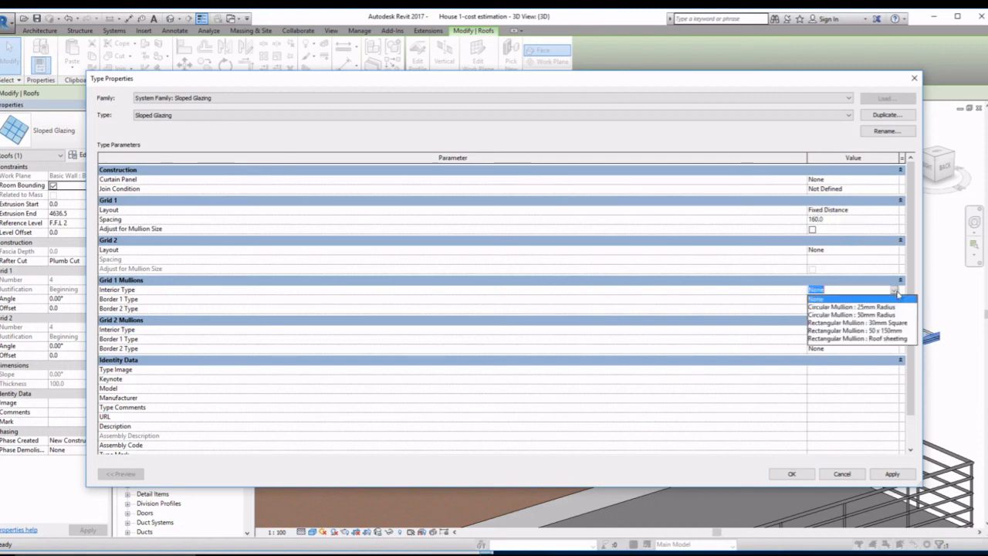
click(854, 337)
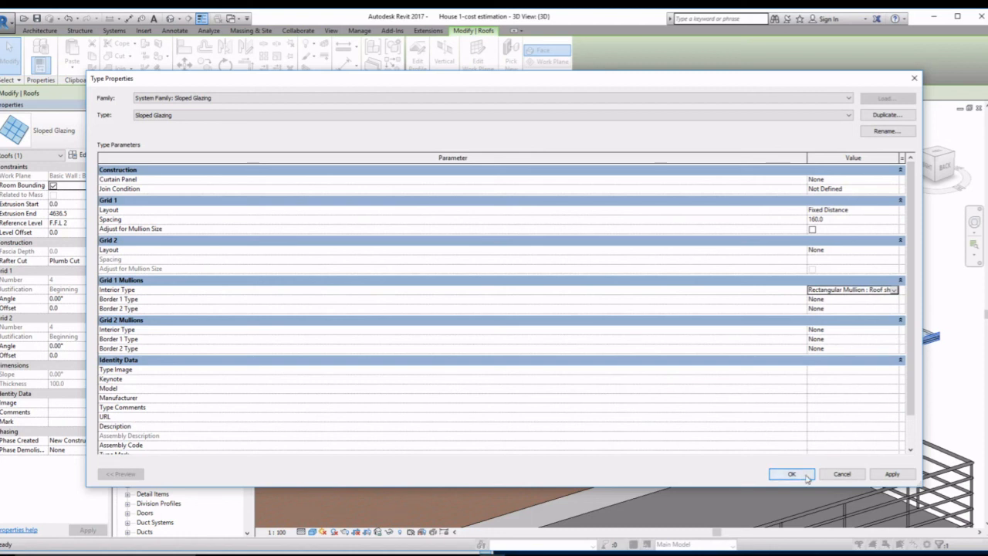
click(790, 474)
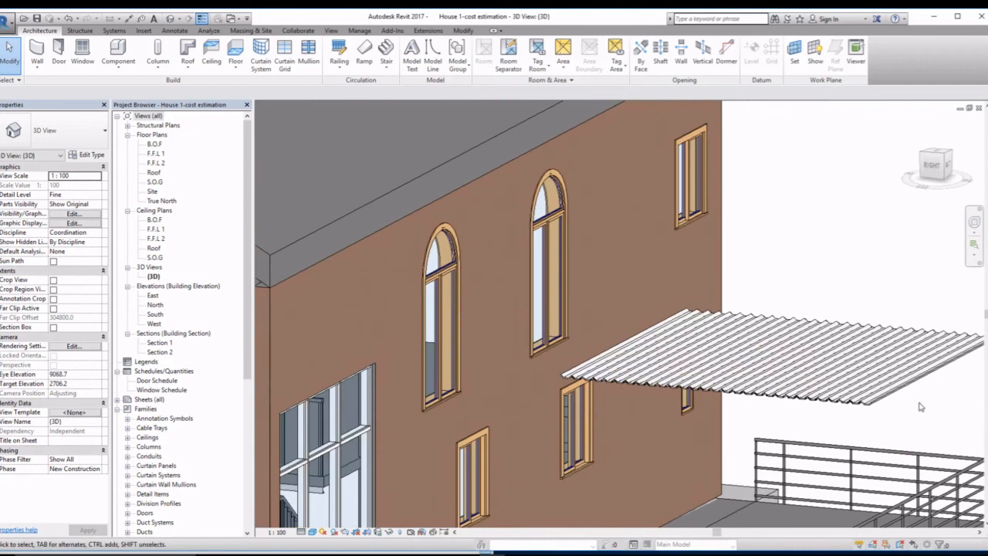
mouse_move(892, 411)
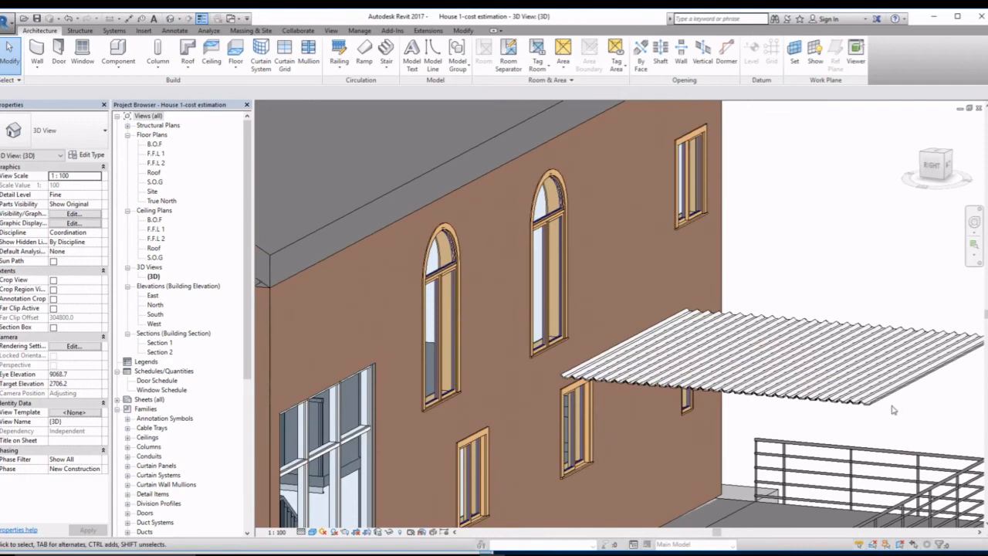